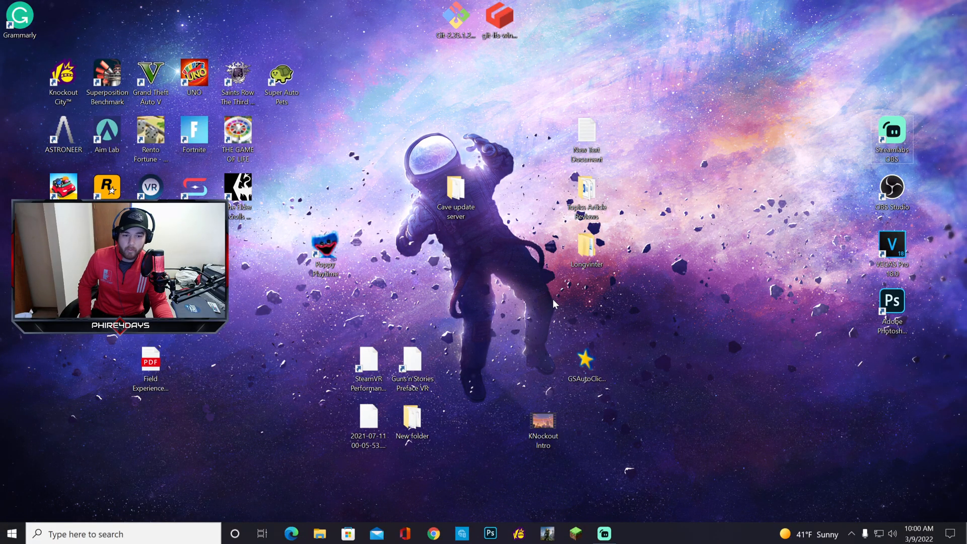
pyautogui.moveTo(715, 178)
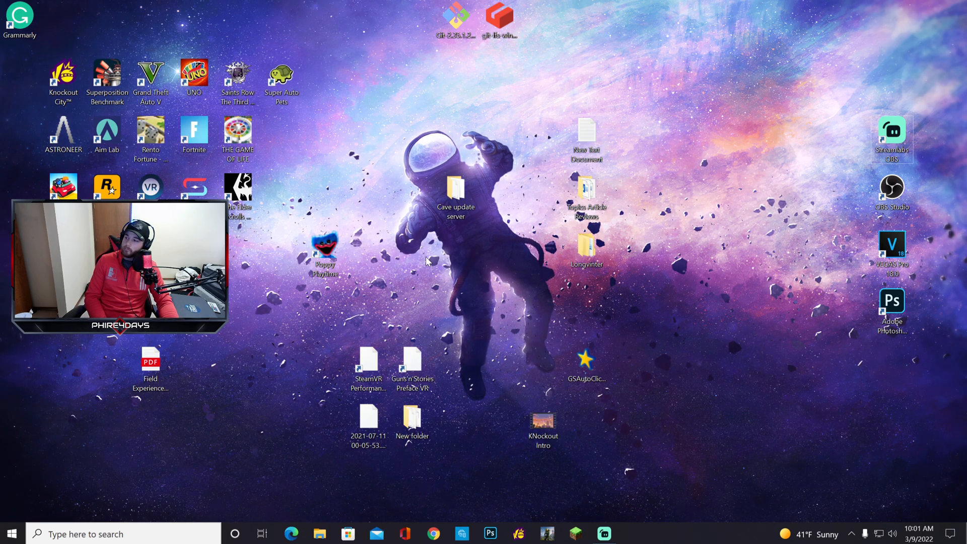
pyautogui.moveTo(494, 250)
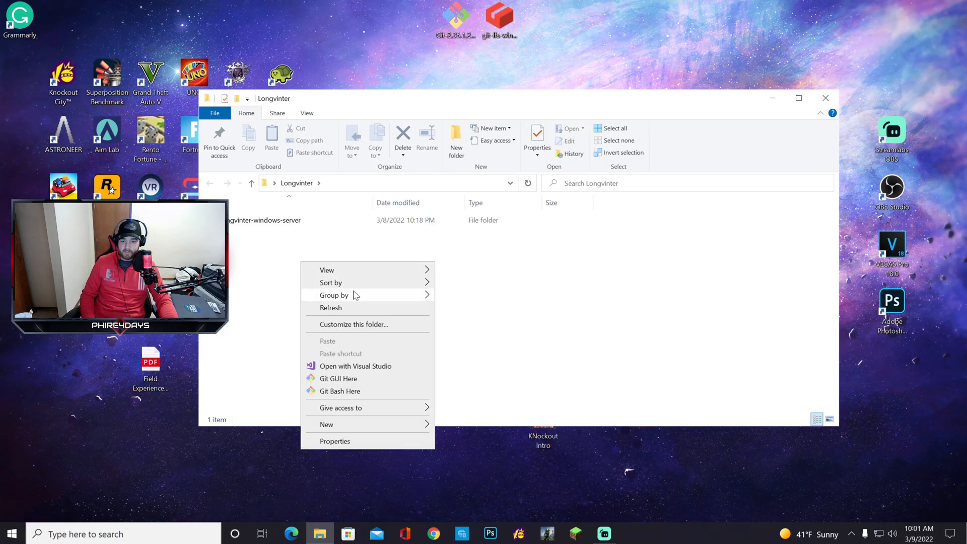
# Step: Run a 'git' command in a Git Bash terminal opened from the Longvinter folder
pyautogui.click(339, 391)
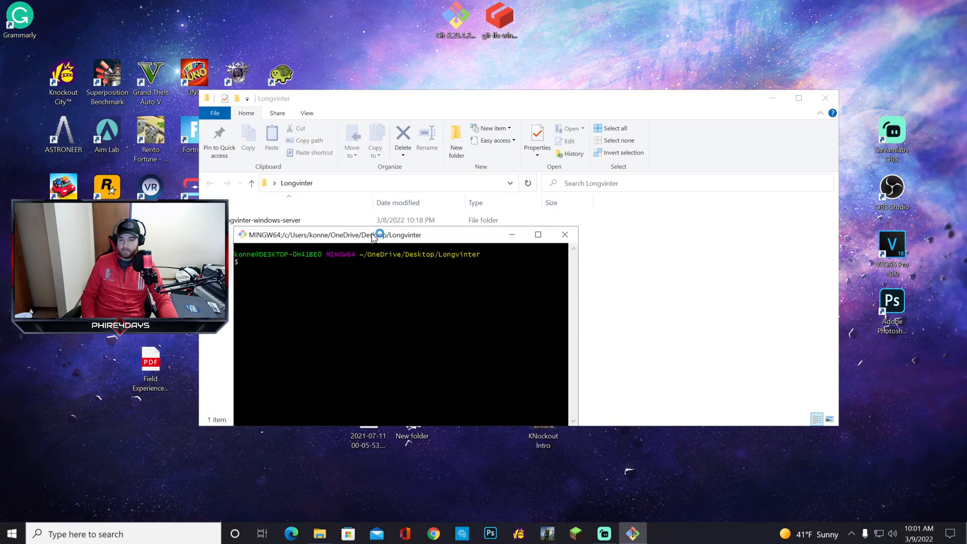
pyautogui.write('git')
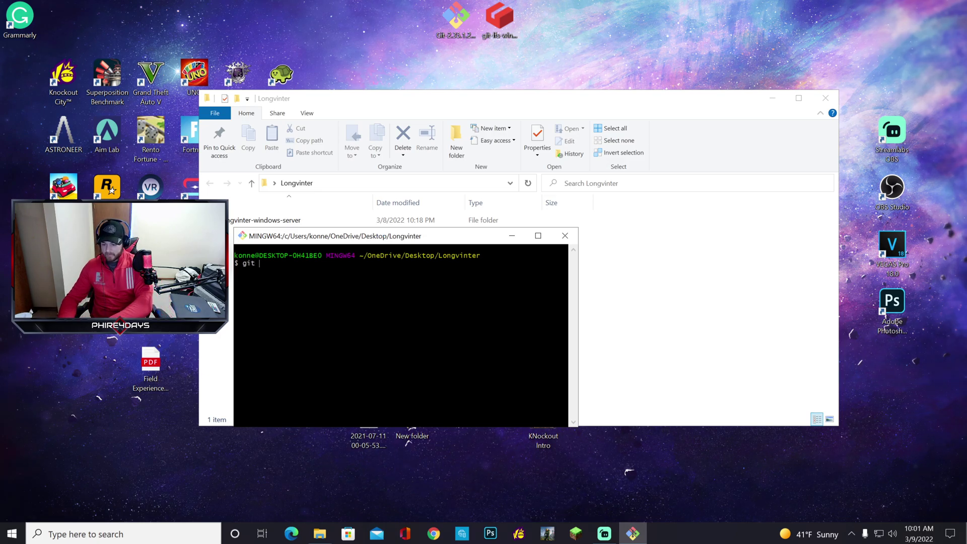
pyautogui.press('Return')
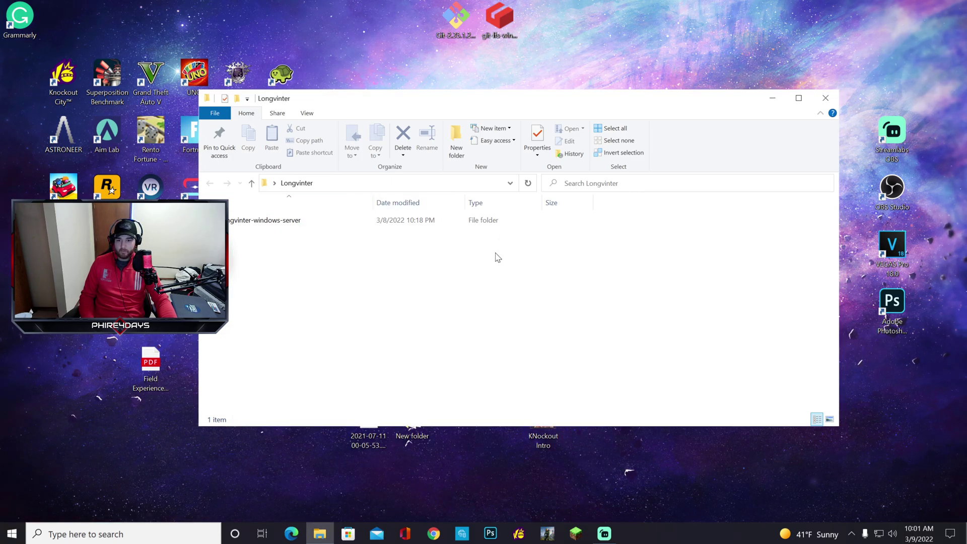
# Step: Enter the longvinter-windows-server folder and bring up its right-click context menu
pyautogui.doubleClick(263, 220)
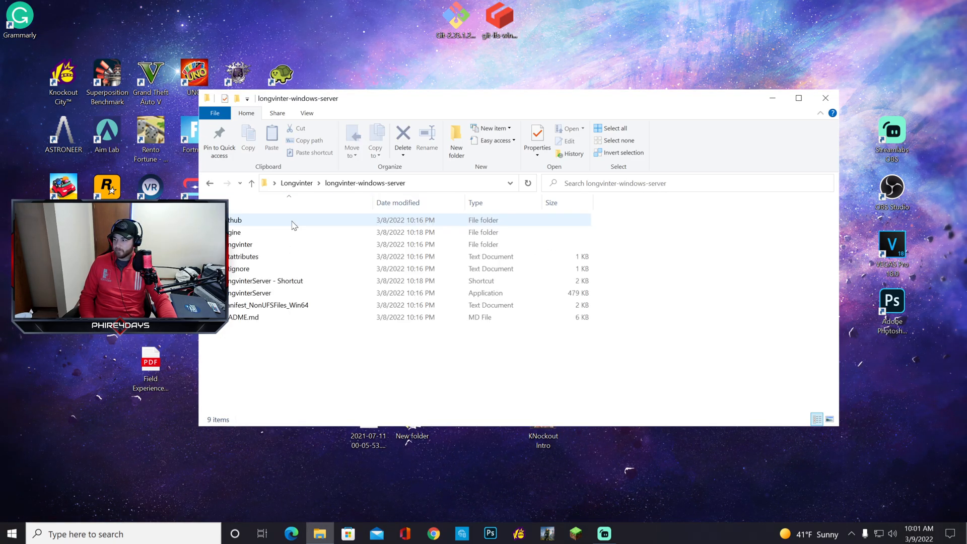
pyautogui.rightClick(383, 355)
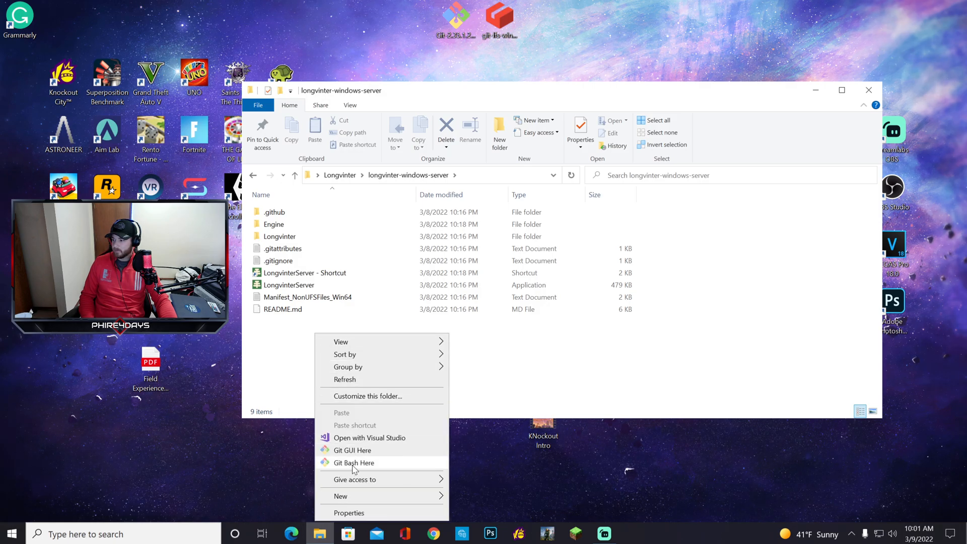
pyautogui.click(354, 462)
pyautogui.write('git statu')
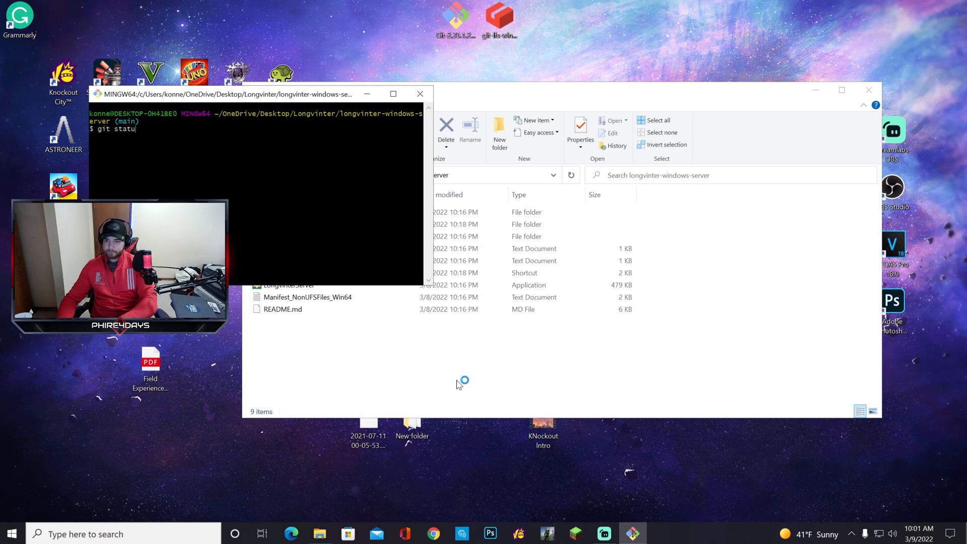
pyautogui.press('Return')
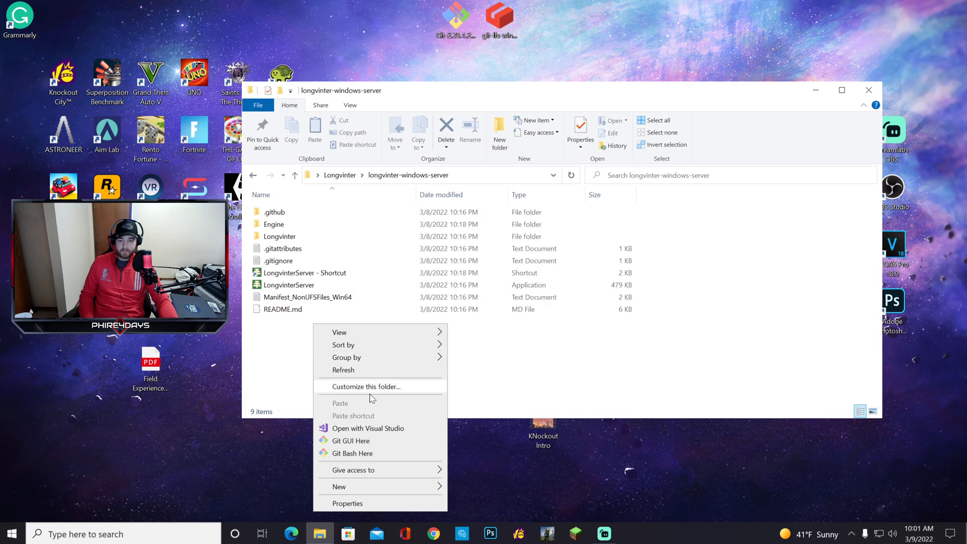
# Step: In a Git Bash terminal for the server folder, discard local changes with 'git restore .'
pyautogui.click(355, 452)
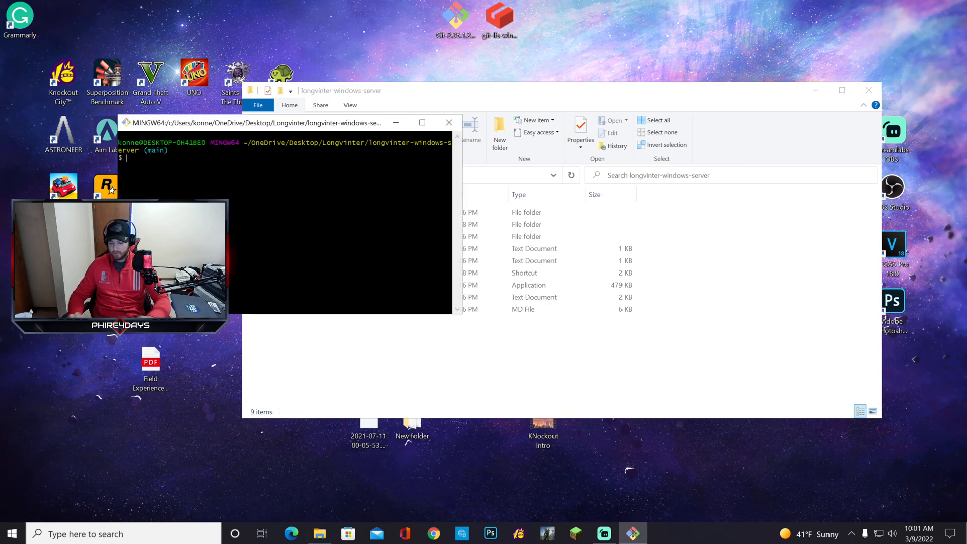
pyautogui.write('git res')
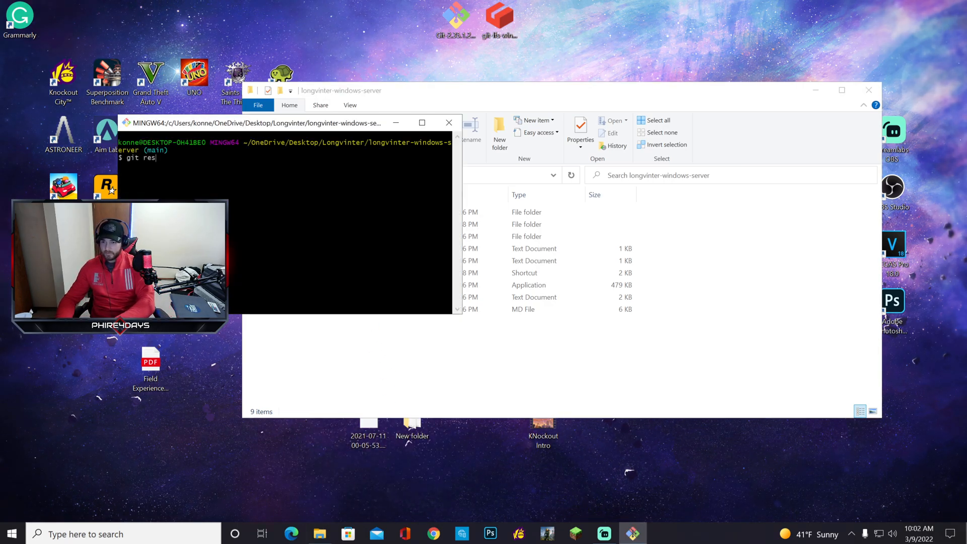
pyautogui.write('tore .')
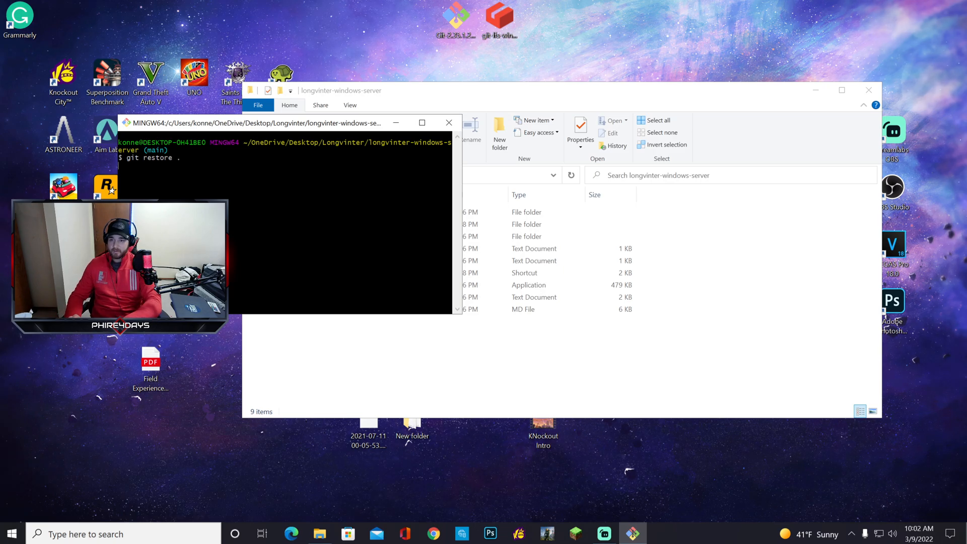
pyautogui.press('Return')
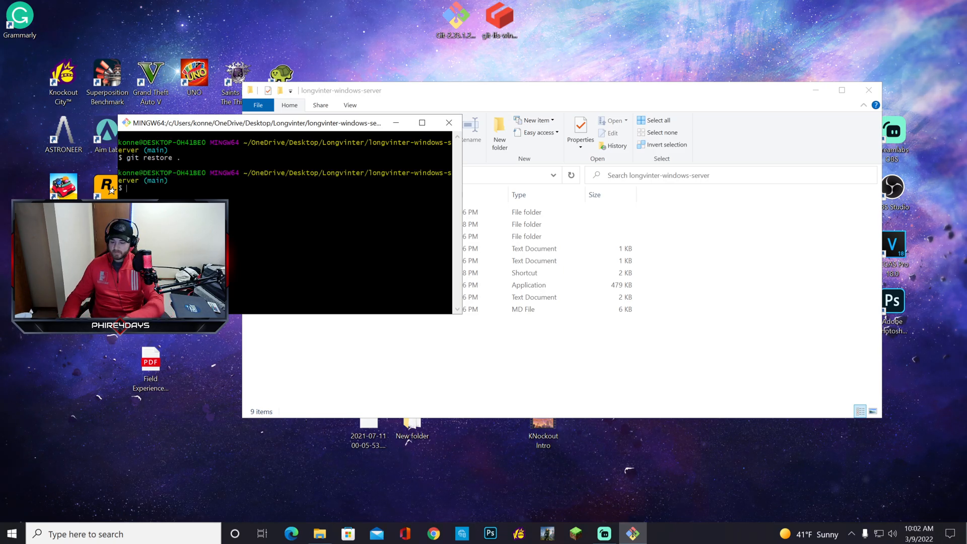
# Step: Run 'git pull', which reports the repository is already up to date
pyautogui.write('git pull')
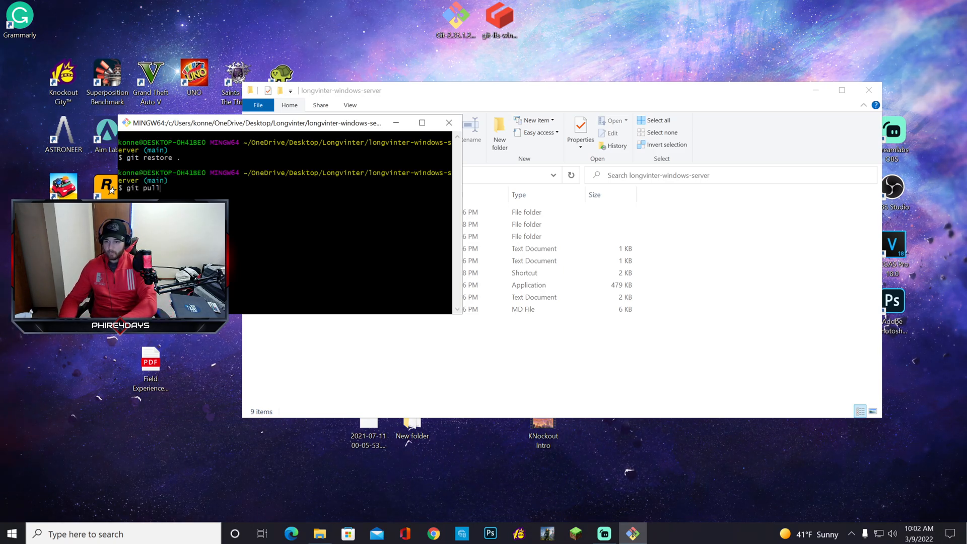
pyautogui.press('Return')
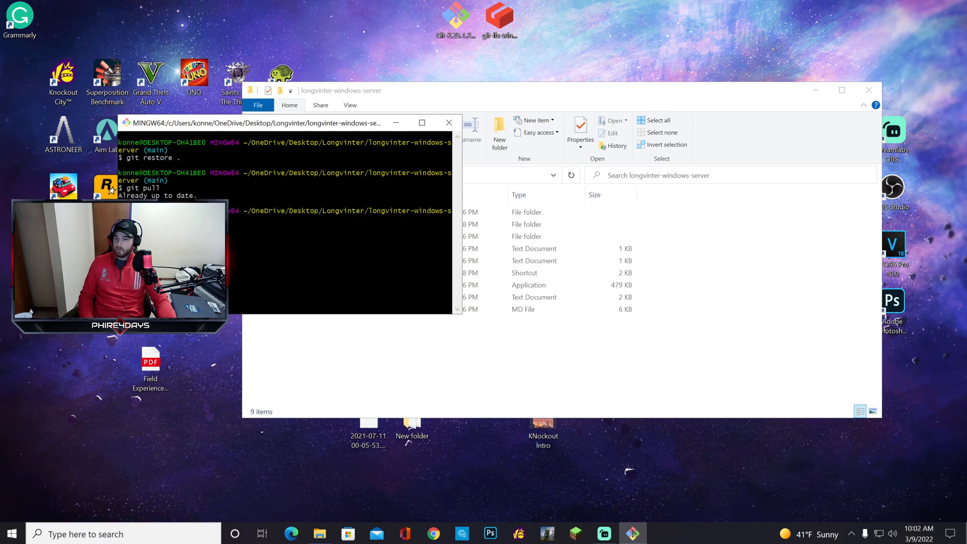